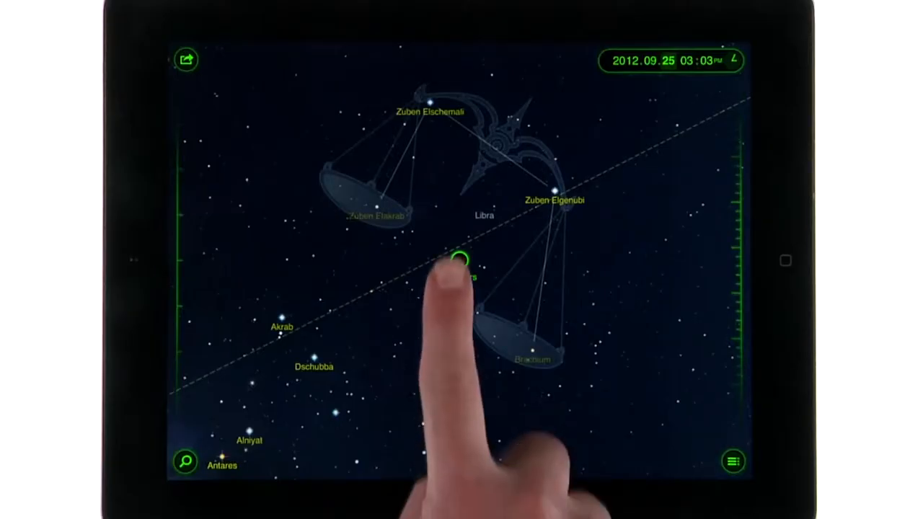
# View the Mars information page, then return to the live sky facing east.
pyautogui.click(461, 260)
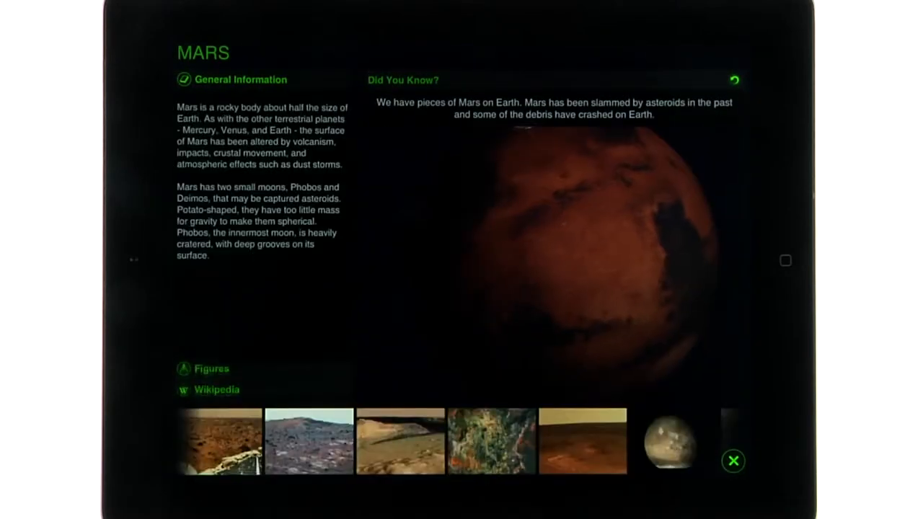
pyautogui.click(212, 369)
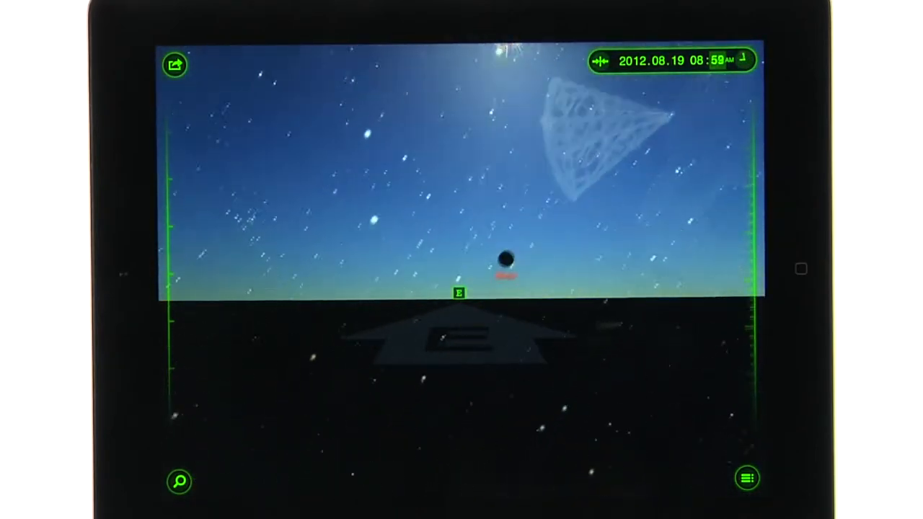
# Show the picture of the day 'Road Star Summer' from the Gallery with its share menu open.
pyautogui.click(747, 478)
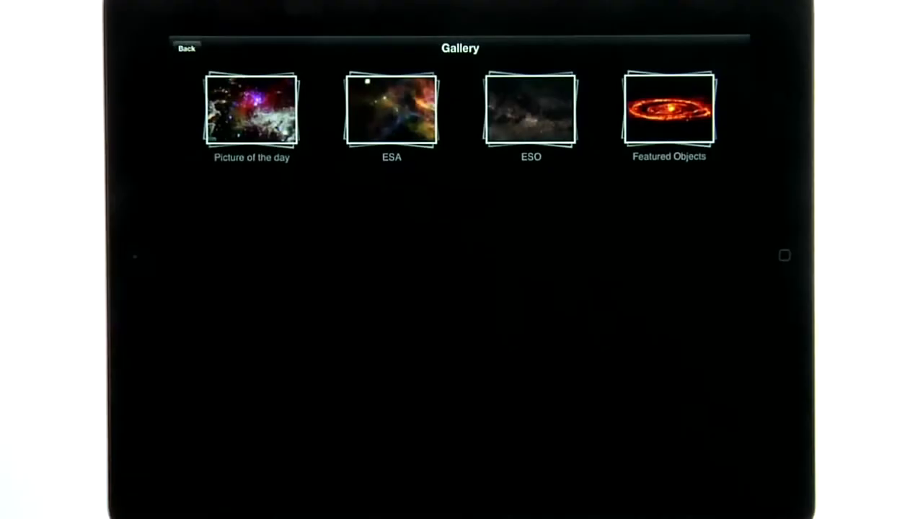
pyautogui.click(251, 110)
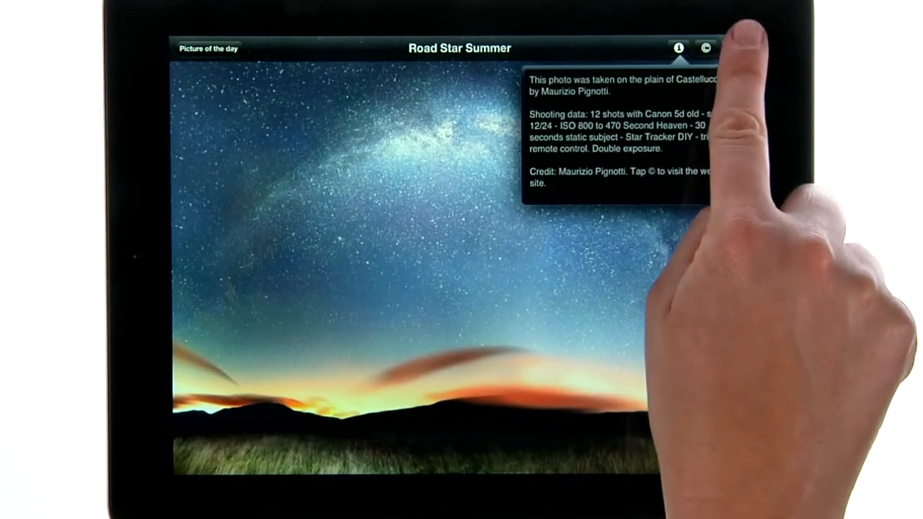
pyautogui.click(734, 48)
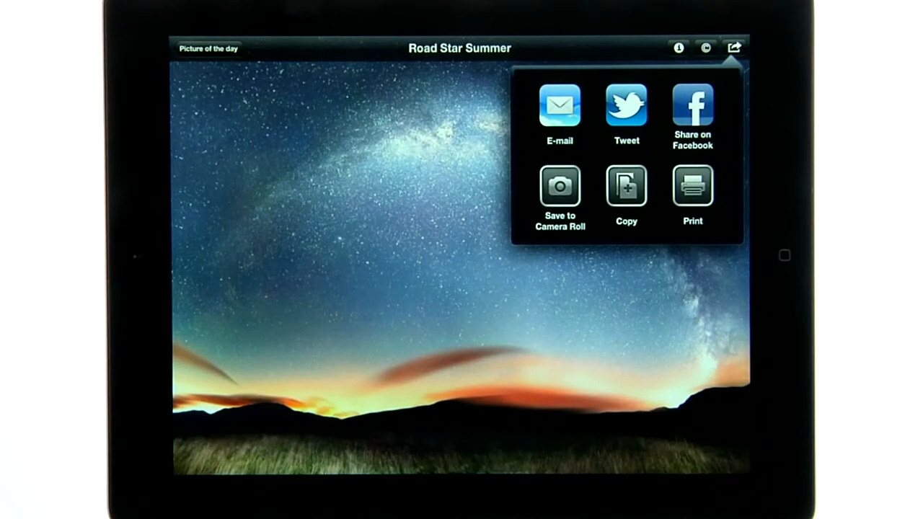